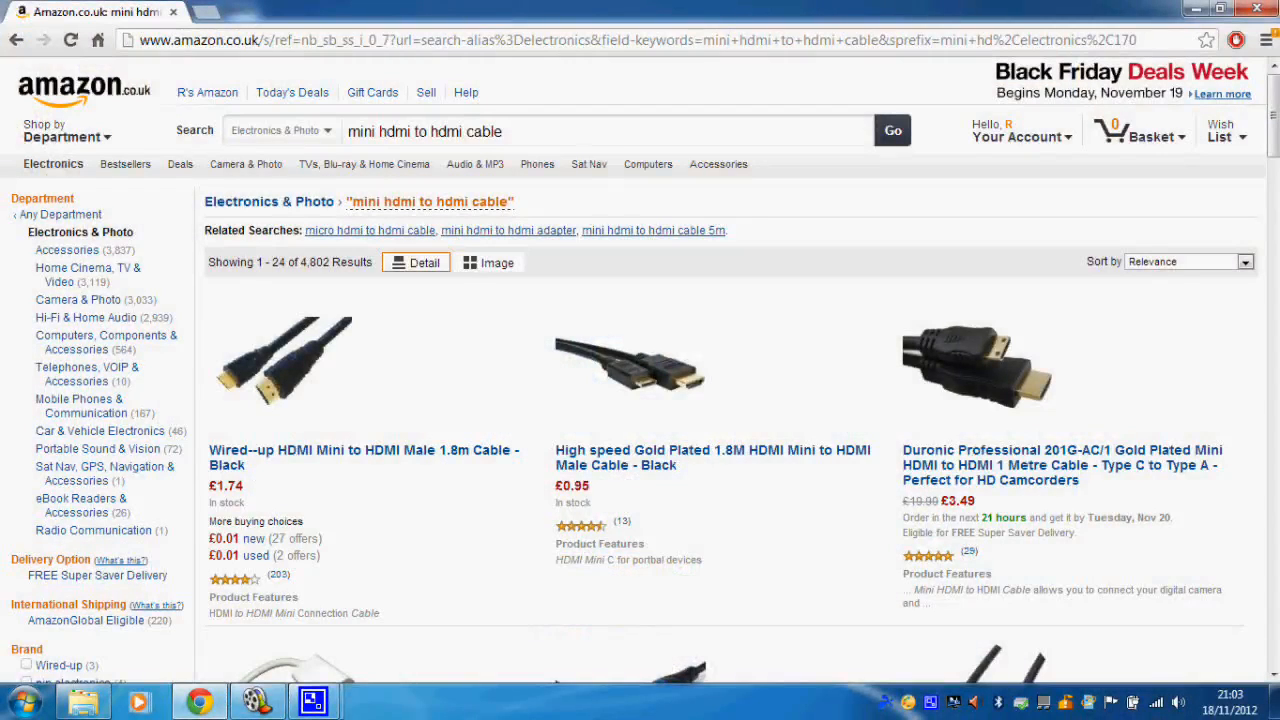
Select the £1.74 price of the Wired--up Mini HDMI to HDMI 1.8m cable
triple_click(424, 131)
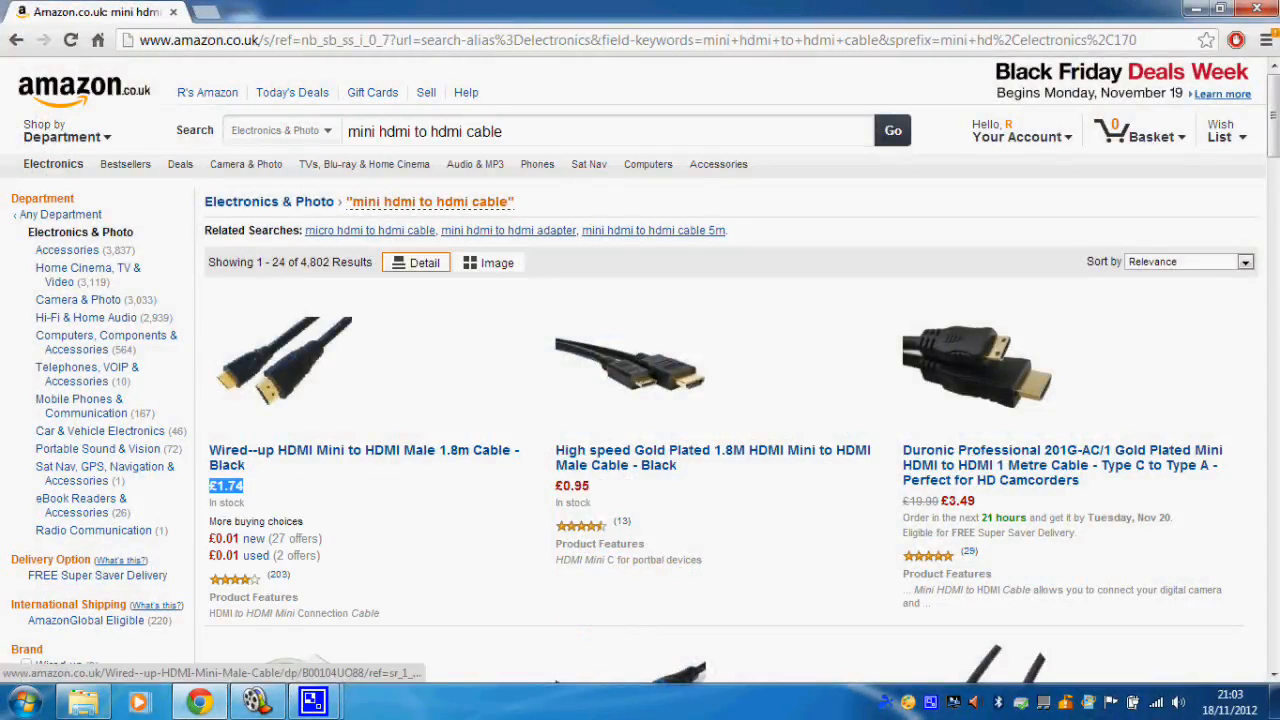
mouse_move(363, 457)
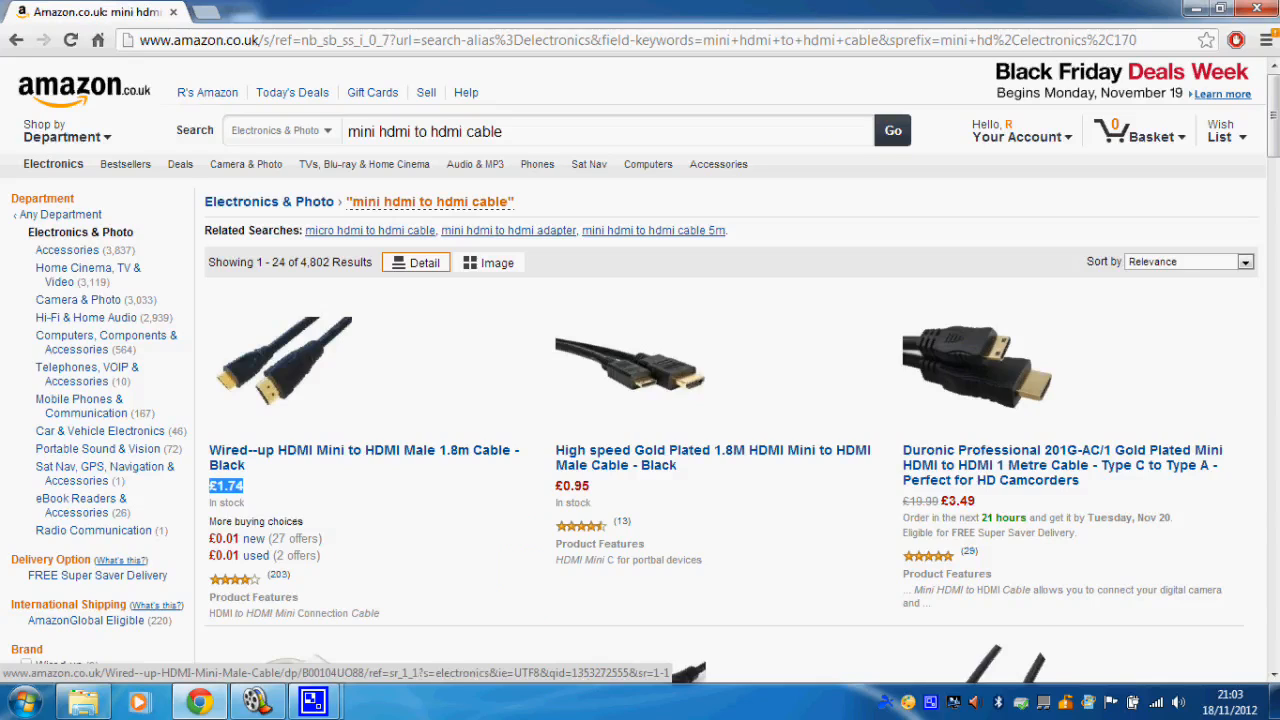